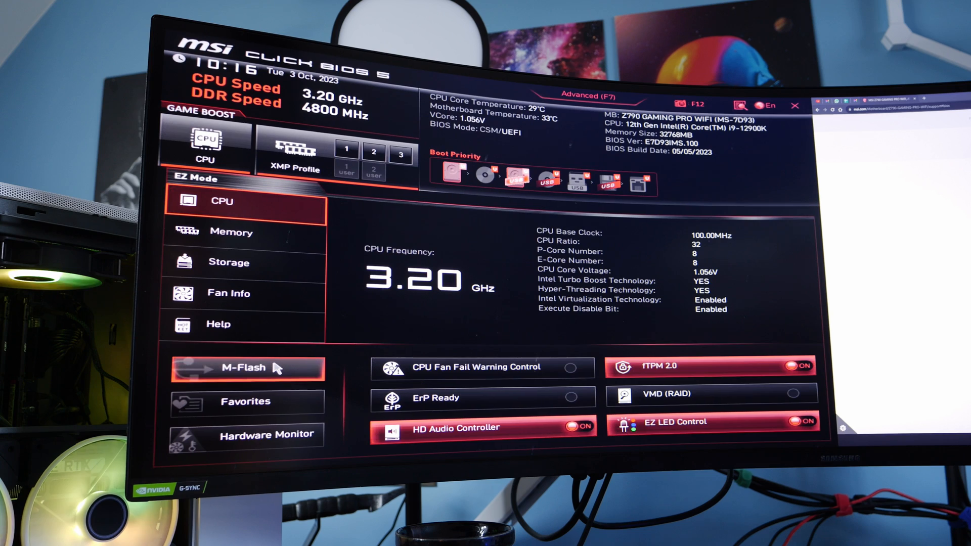
- Enter M-Flash from EZ Mode and agree to reboot the system into flash mode
click(246, 367)
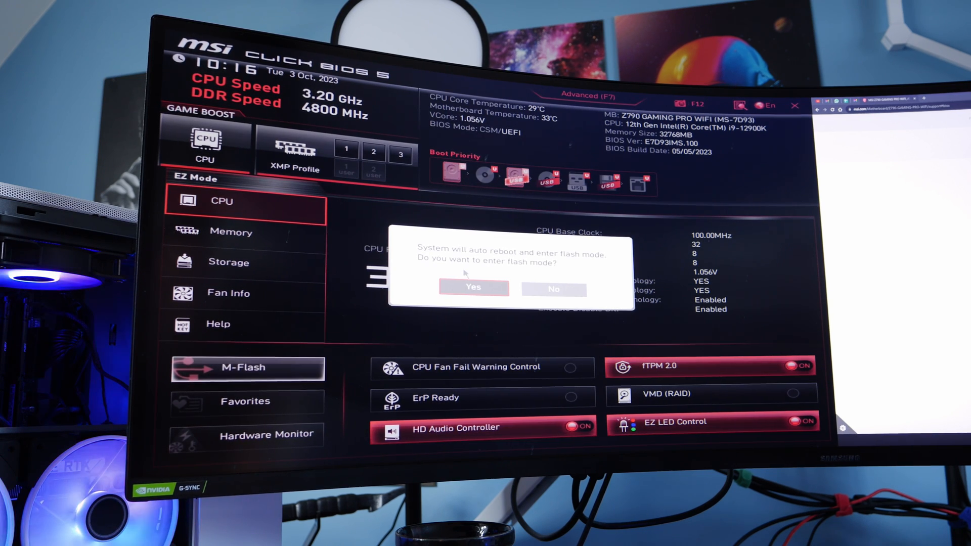
click(553, 289)
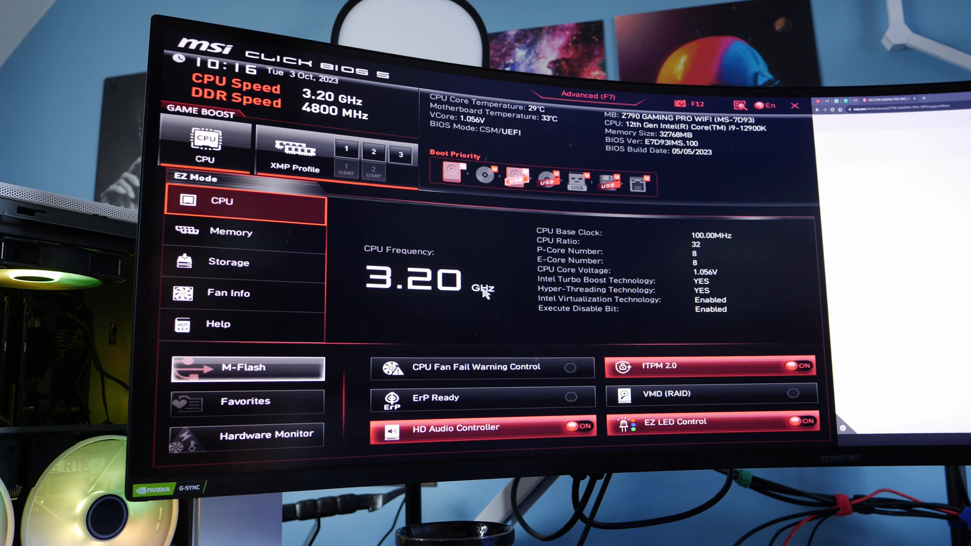
click(246, 367)
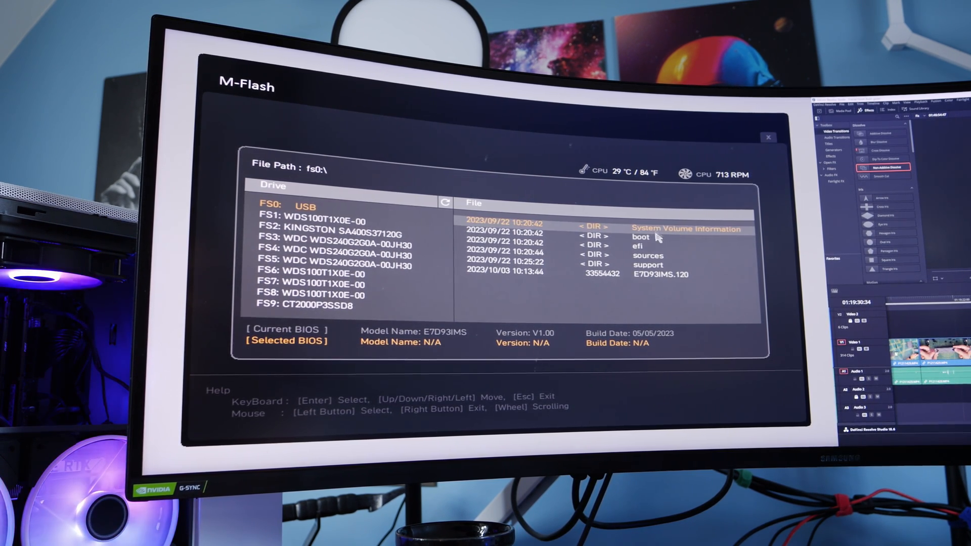
- Select the E7D93IMS.120 BIOS file on the USB drive and confirm flashing version 1.20
click(661, 274)
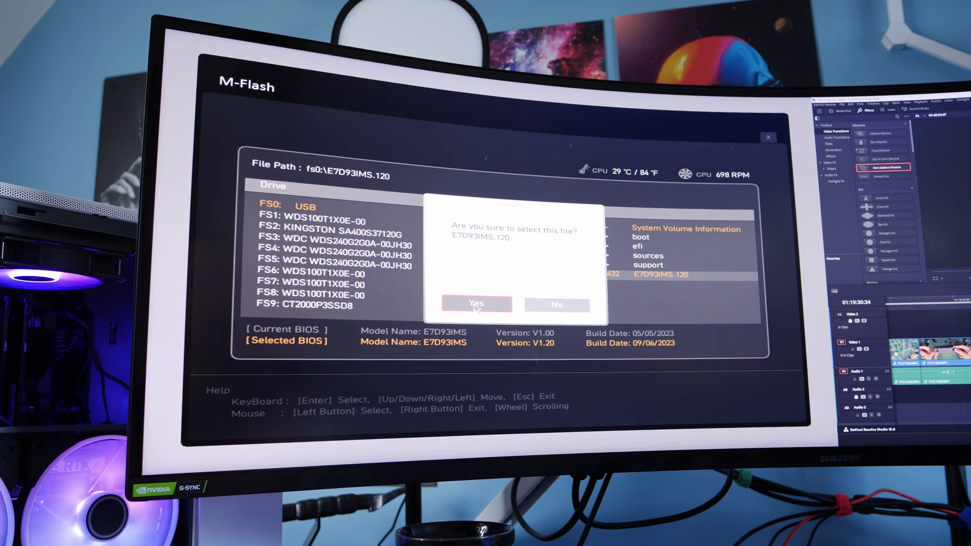
click(476, 304)
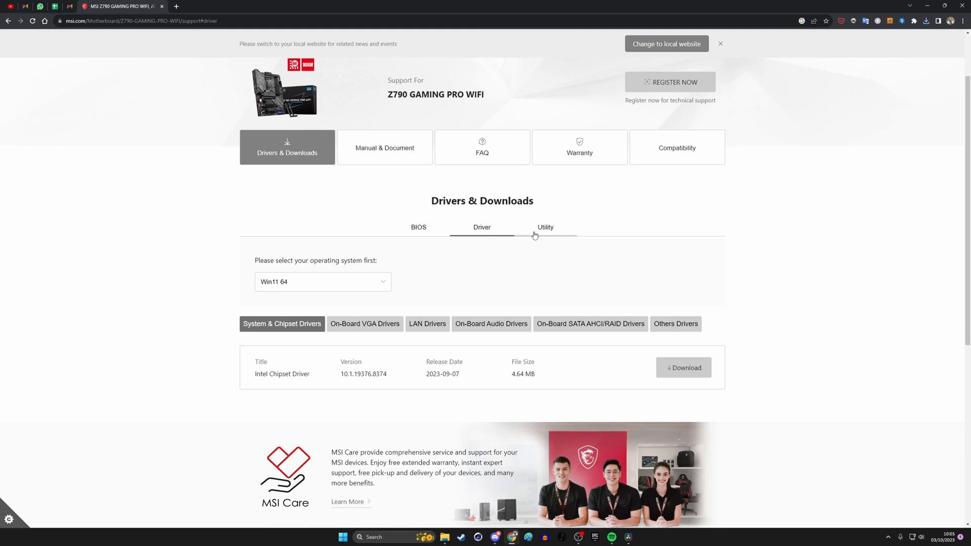
- Show the board's LAN drivers and download the Intel WIFI Driver
click(427, 324)
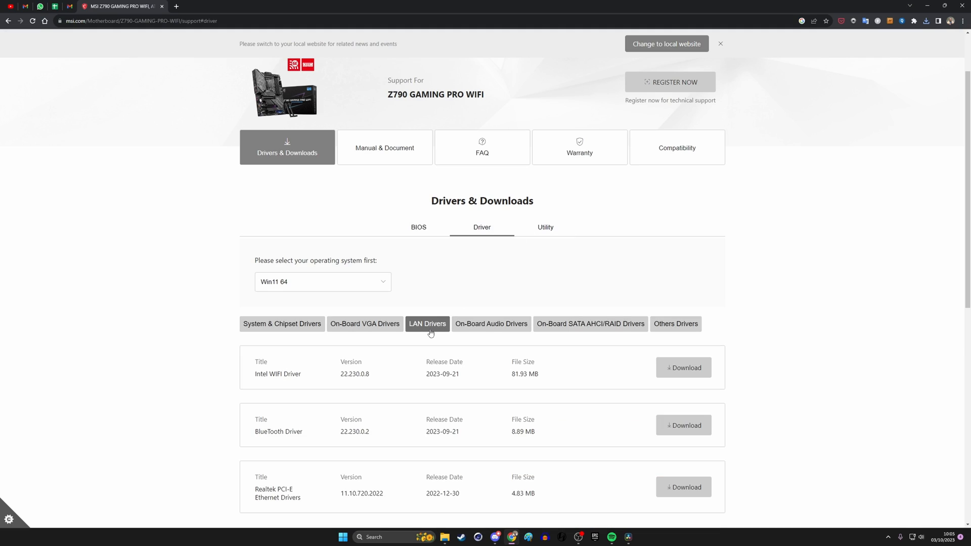
scroll(down, 3)
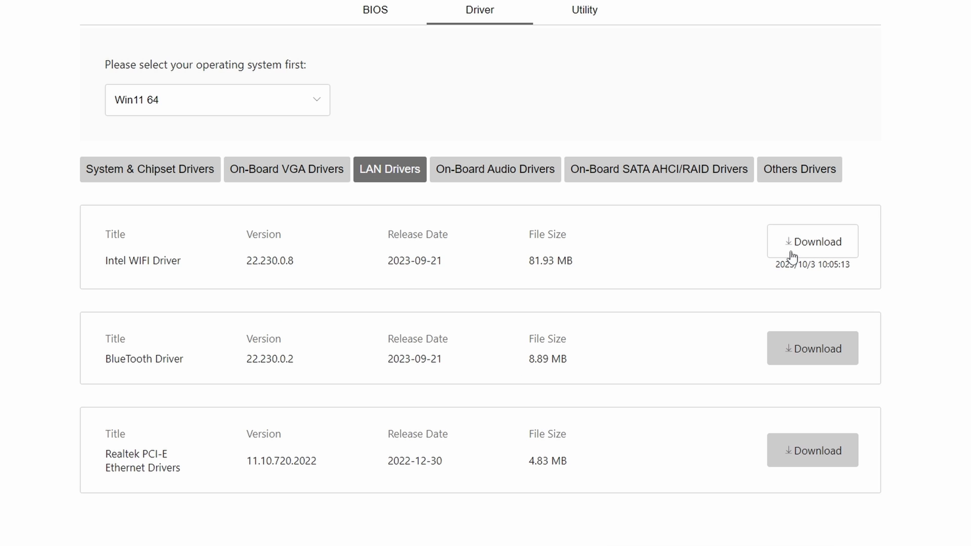
click(812, 241)
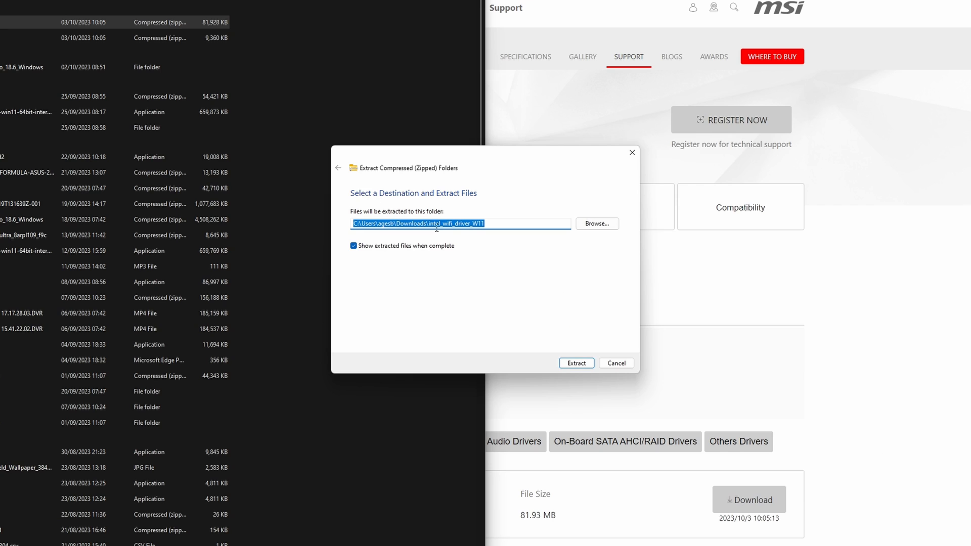
- Extract the WiFi driver archive into a new 'MSI Z790' folder on drive H:
click(596, 224)
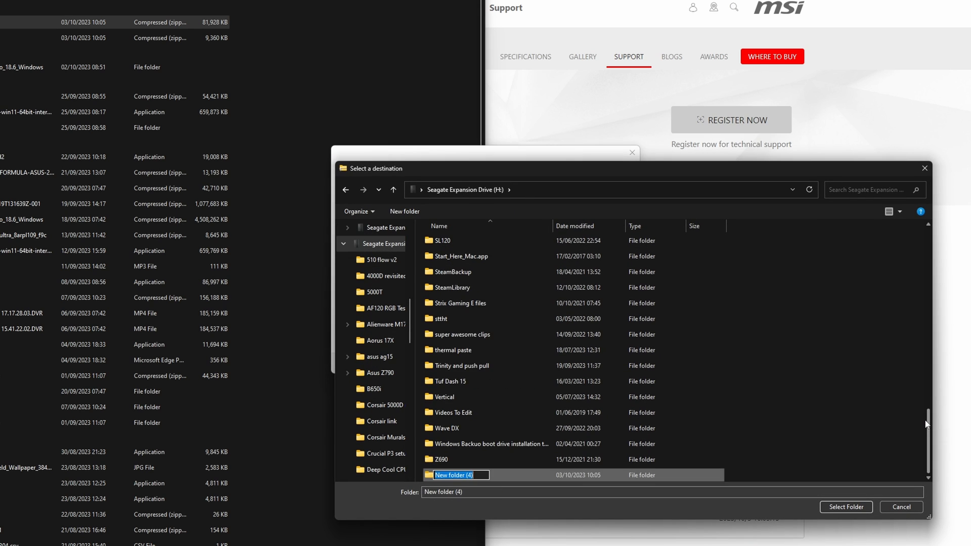
text(MSI)
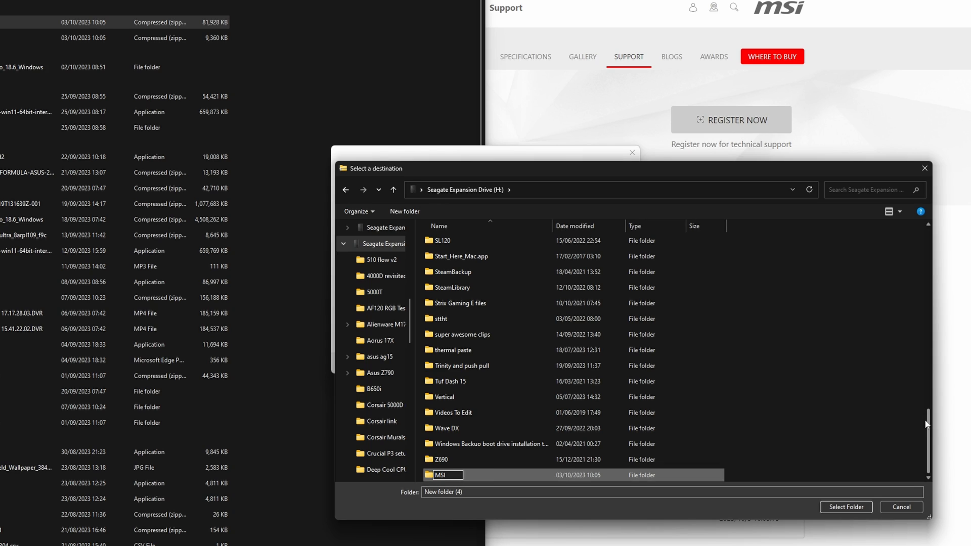
text(Z79)
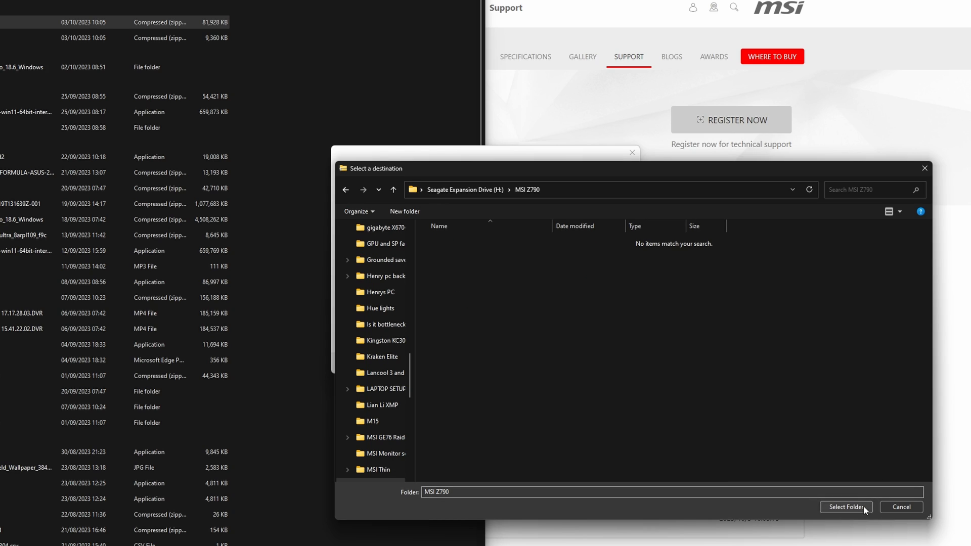
click(845, 507)
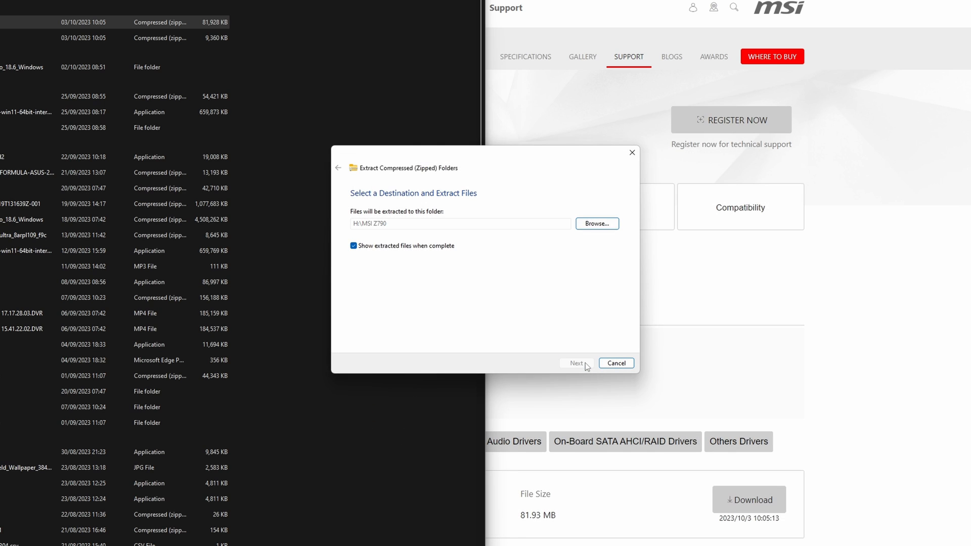
click(575, 362)
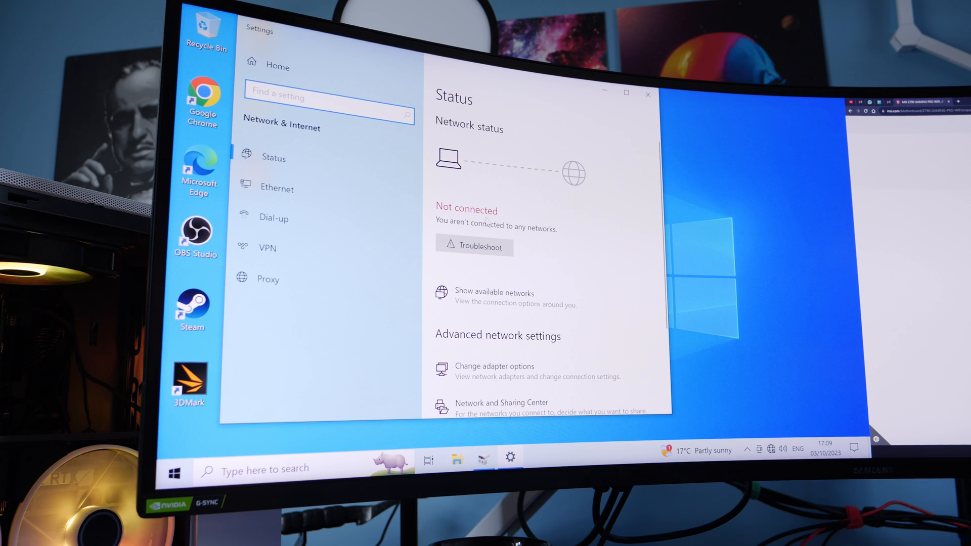
- Browse the extracted Intel WIFI Driver folders (UWD, Win64, PIE) on the Seagate drive, return to MSI Z790, and search for Device Manager
click(647, 94)
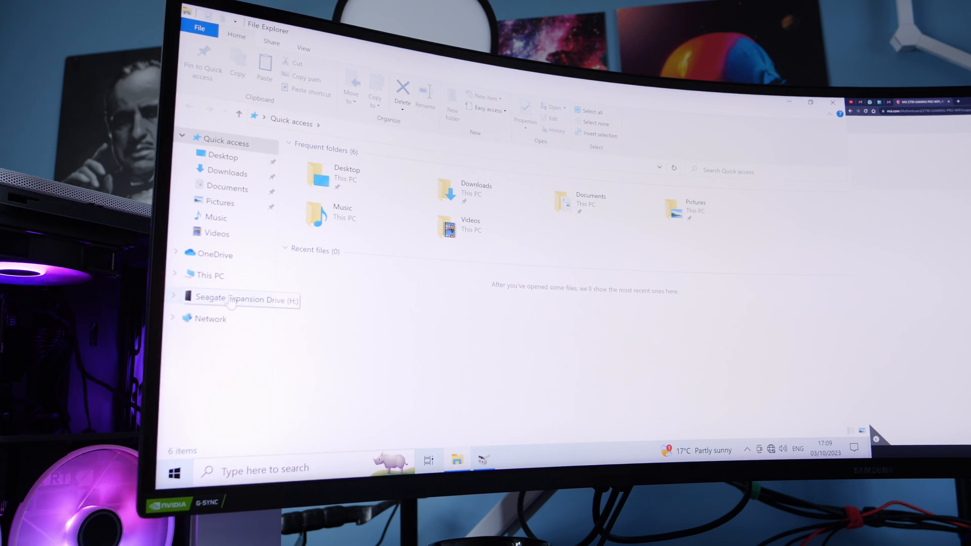
click(241, 299)
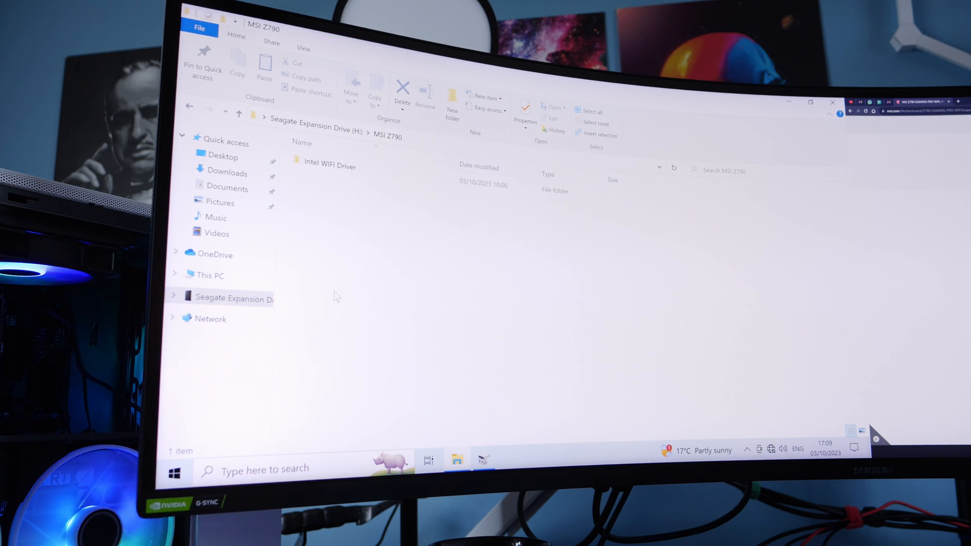
double_click(329, 166)
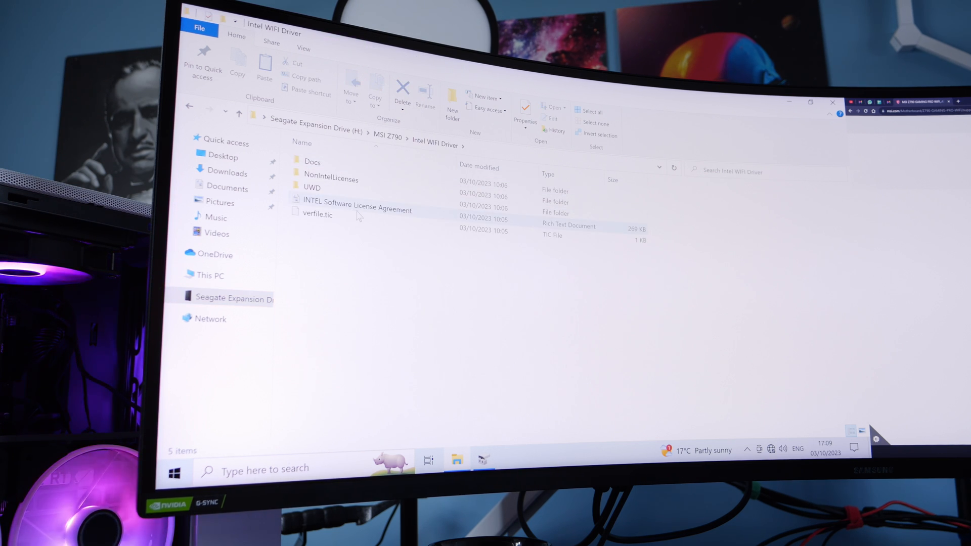
mouse_move(357, 216)
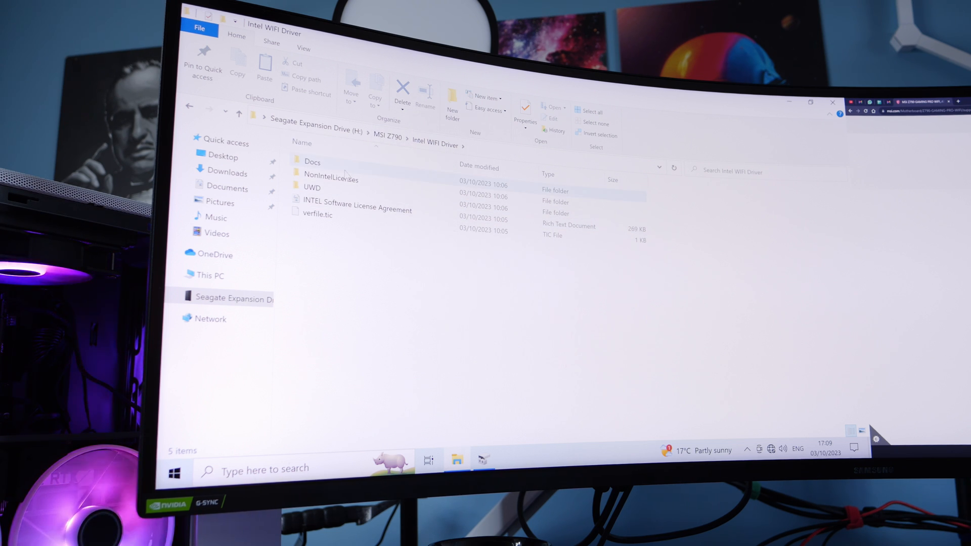
double_click(311, 187)
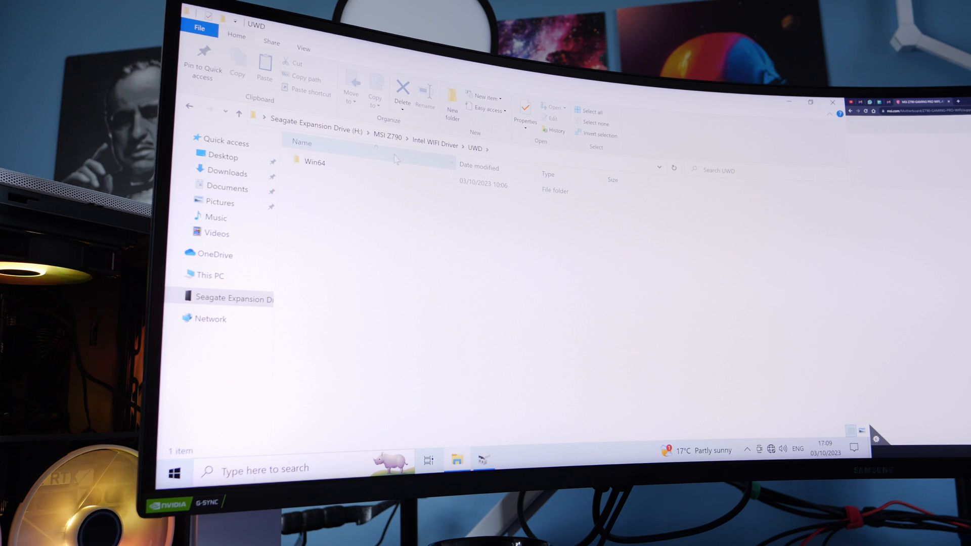
double_click(315, 162)
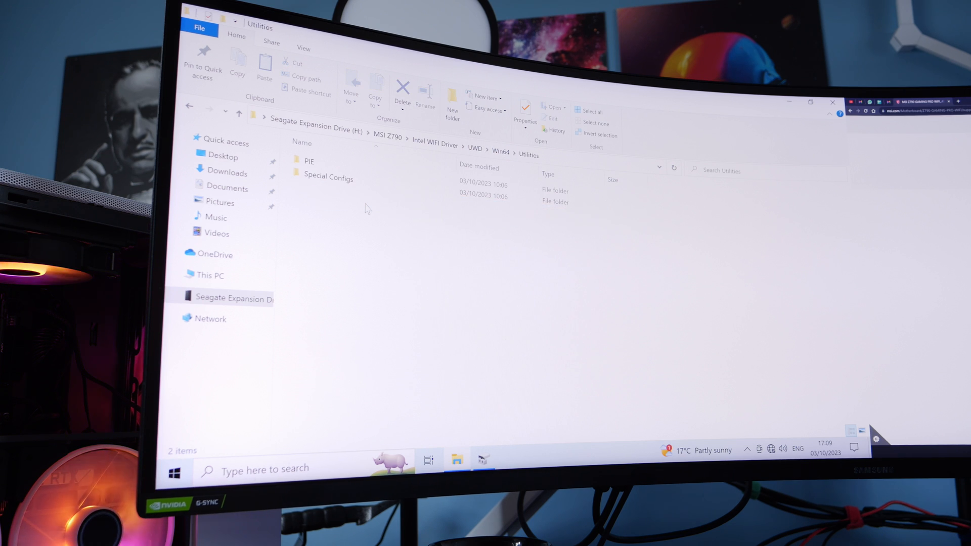
double_click(310, 160)
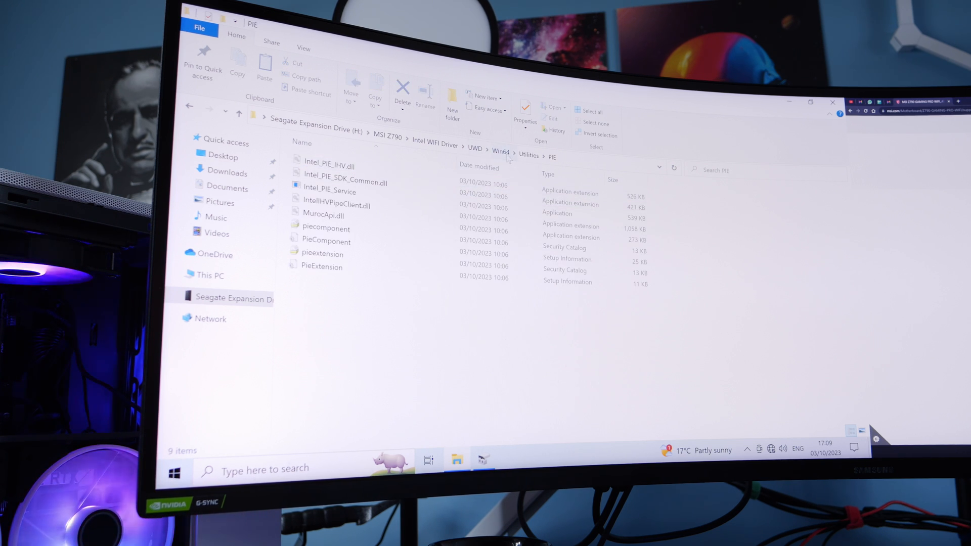
click(387, 136)
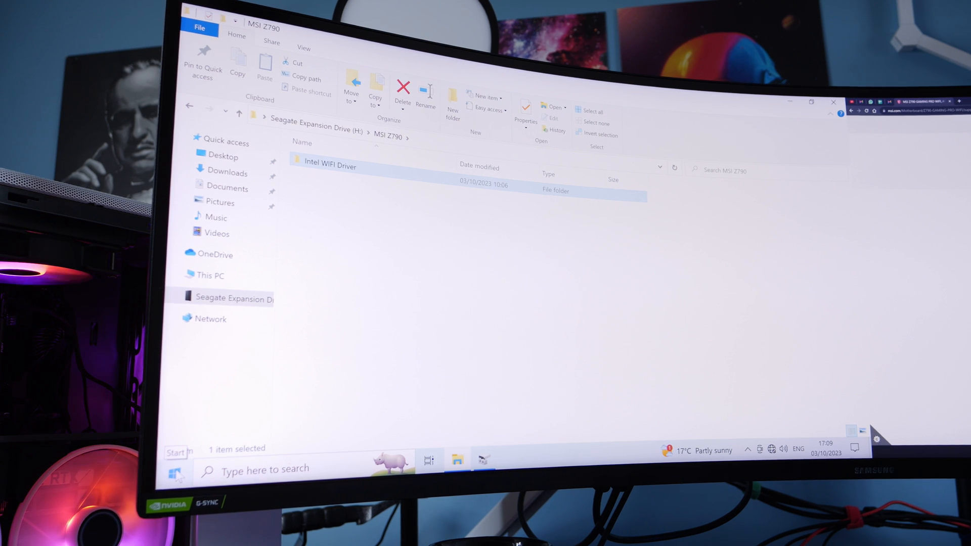
text(device Manager)
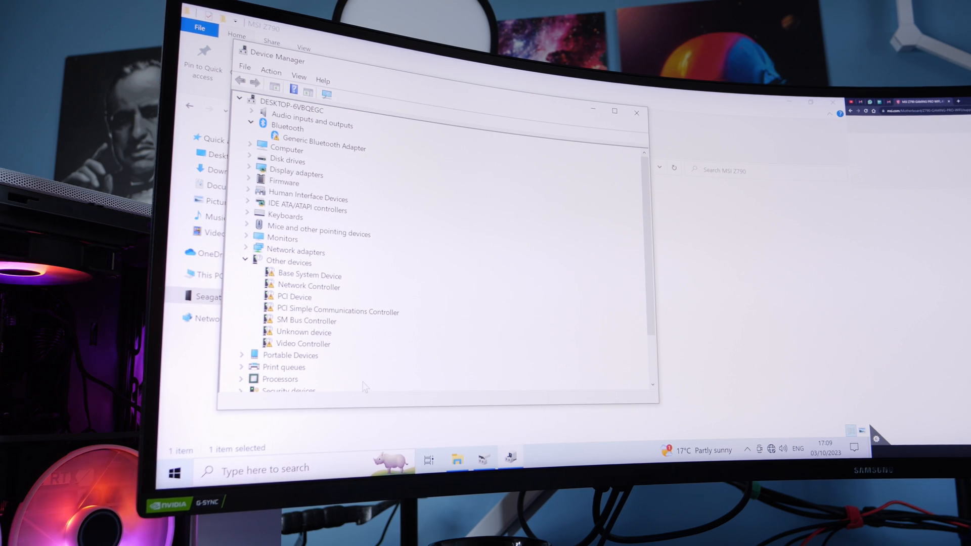
- Start a manual driver update for the unrecognised Network Controller device
click(308, 285)
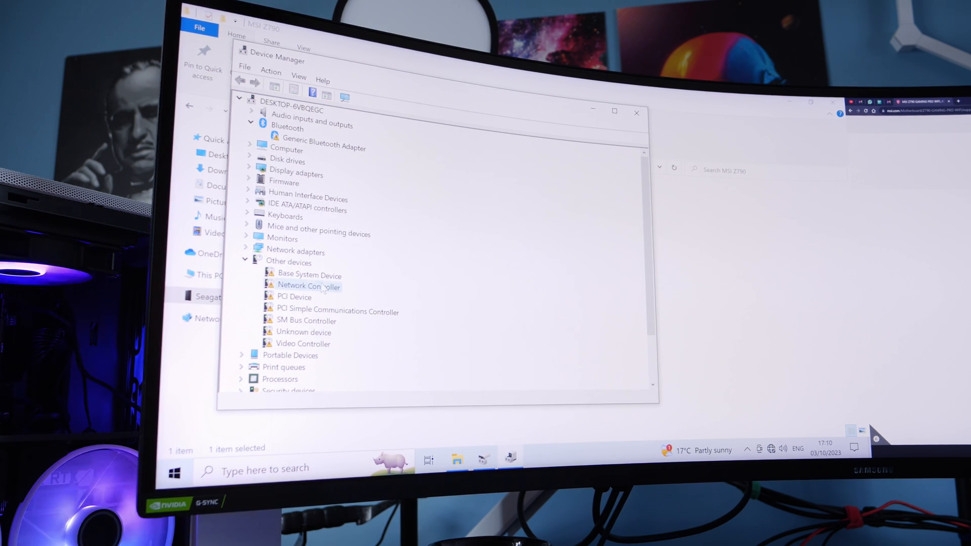
double_click(304, 285)
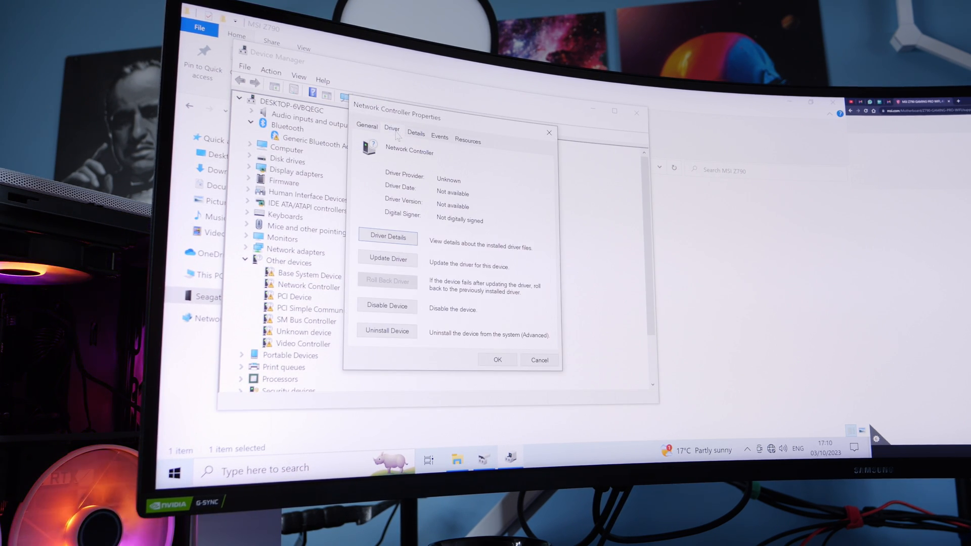
click(386, 258)
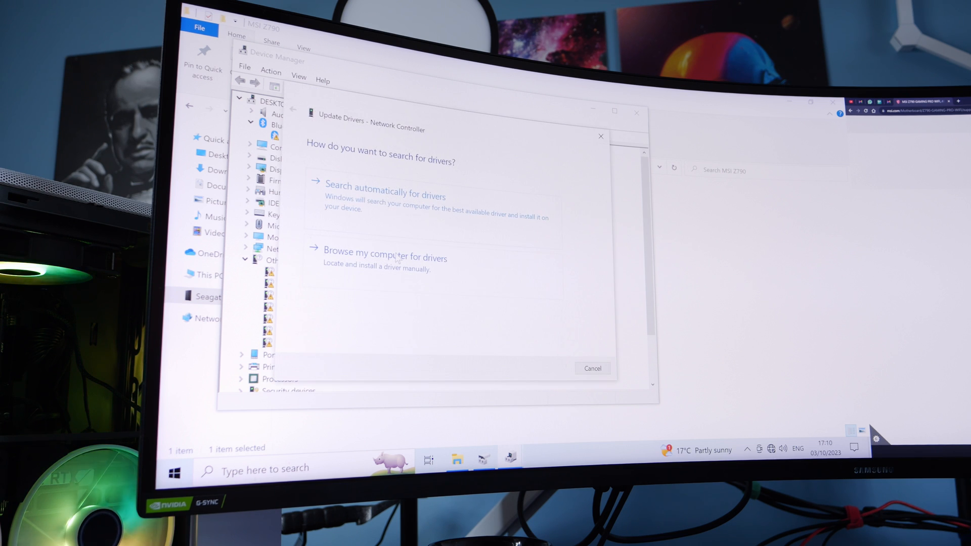
click(385, 252)
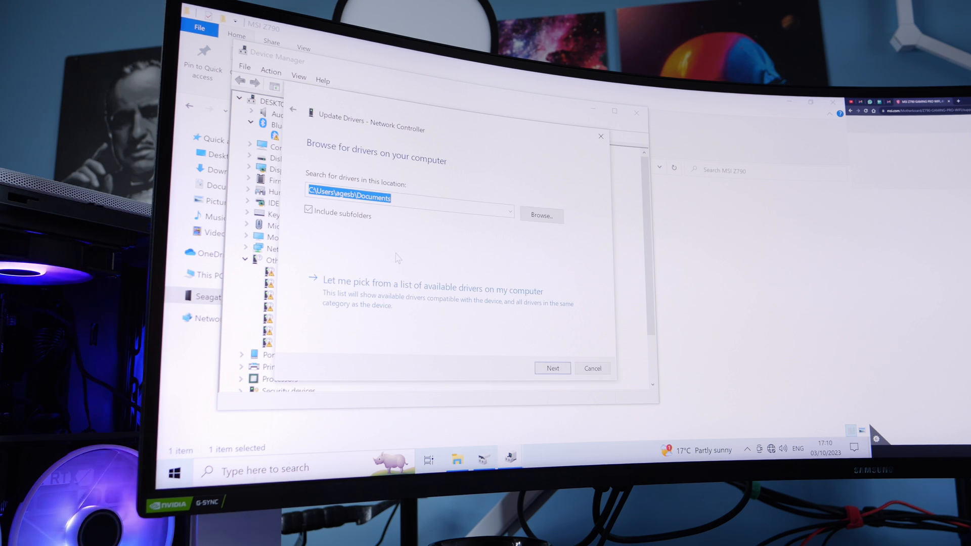
click(540, 215)
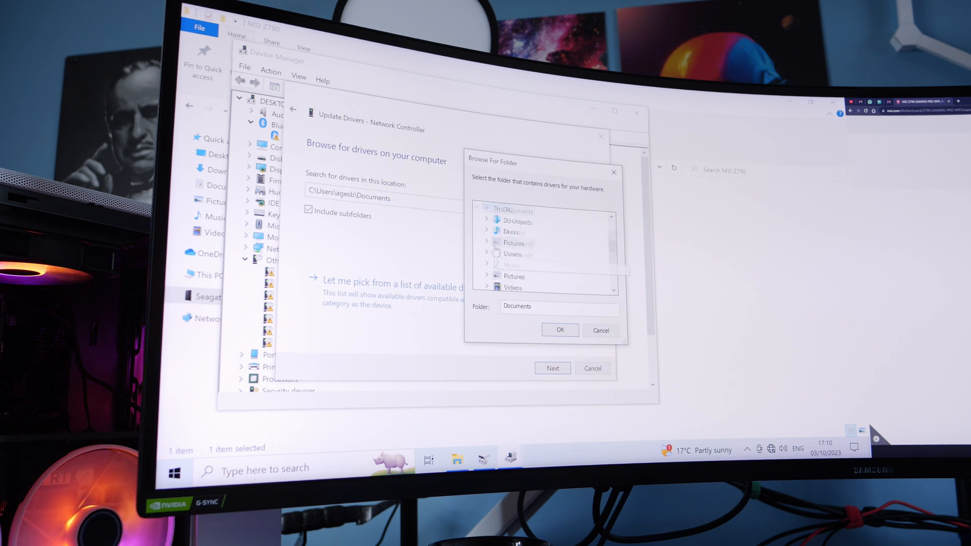
- Point the update at the MSI Z790 folder on the Seagate drive, install the Intel Wi-Fi 6E AX211 driver and close its properties
click(539, 213)
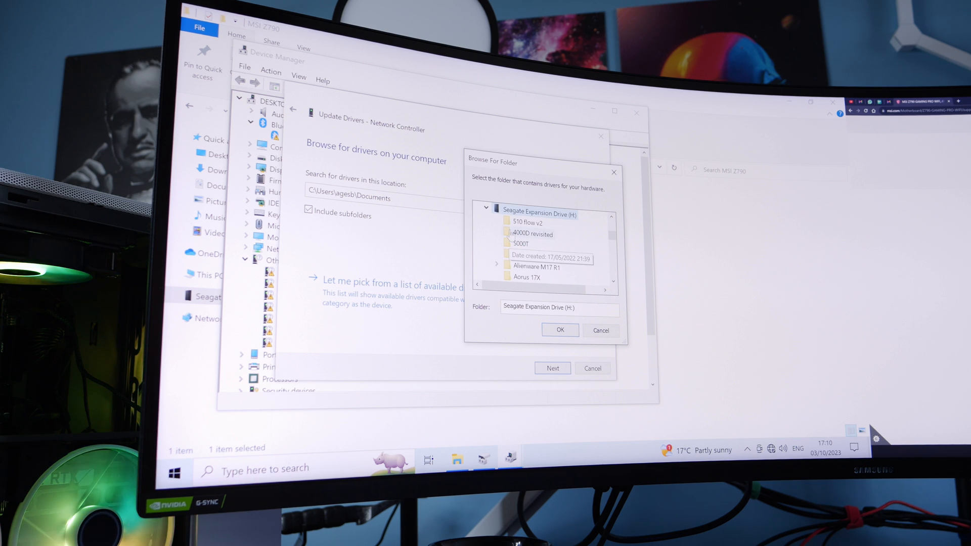
scroll(down, 3)
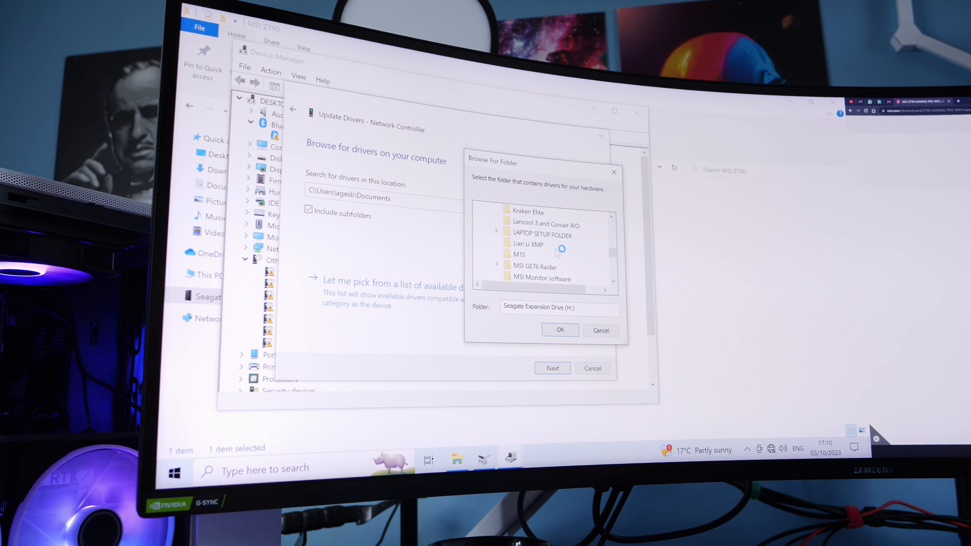
click(525, 277)
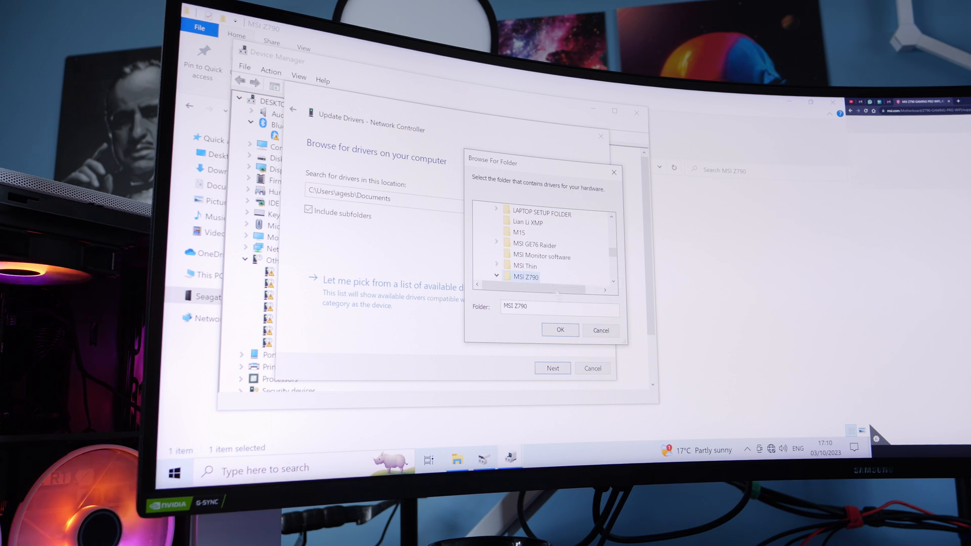
click(495, 277)
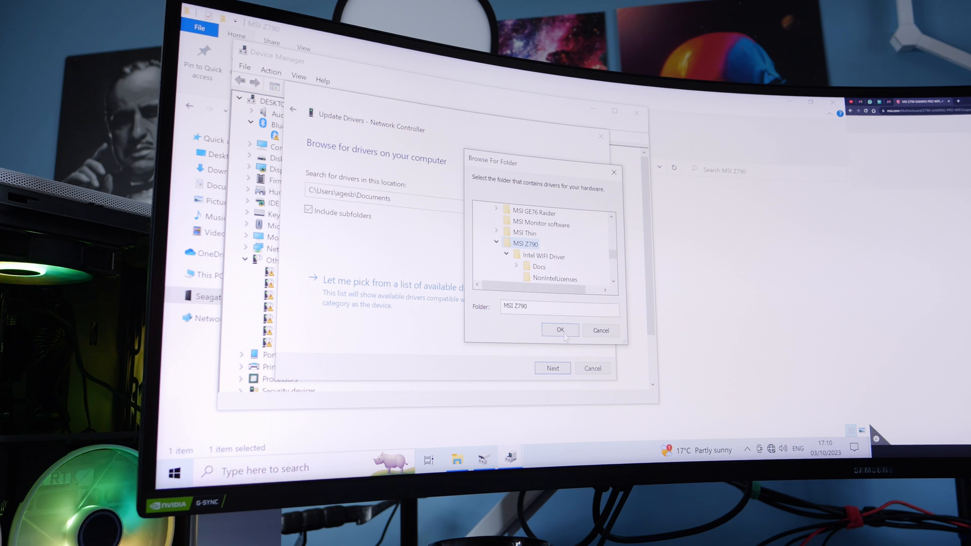
click(559, 329)
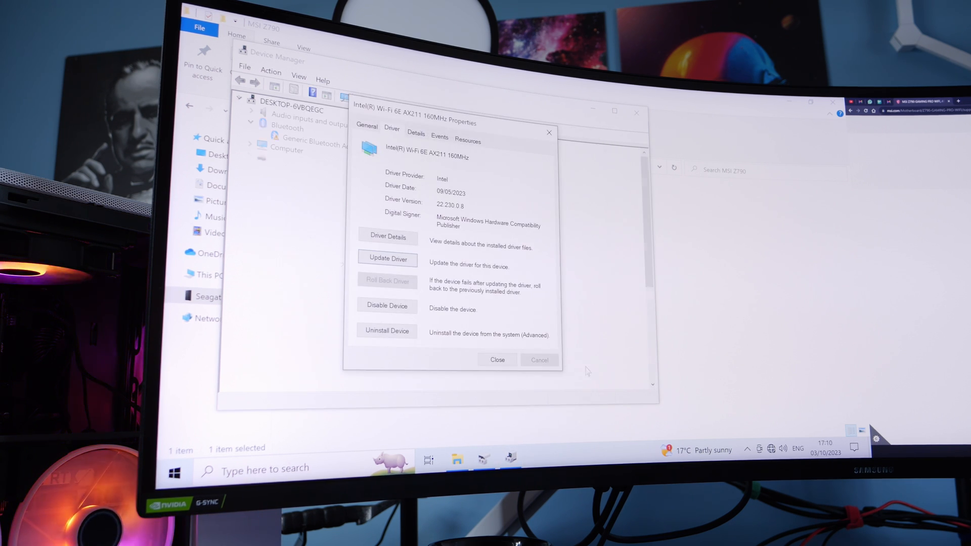
click(497, 360)
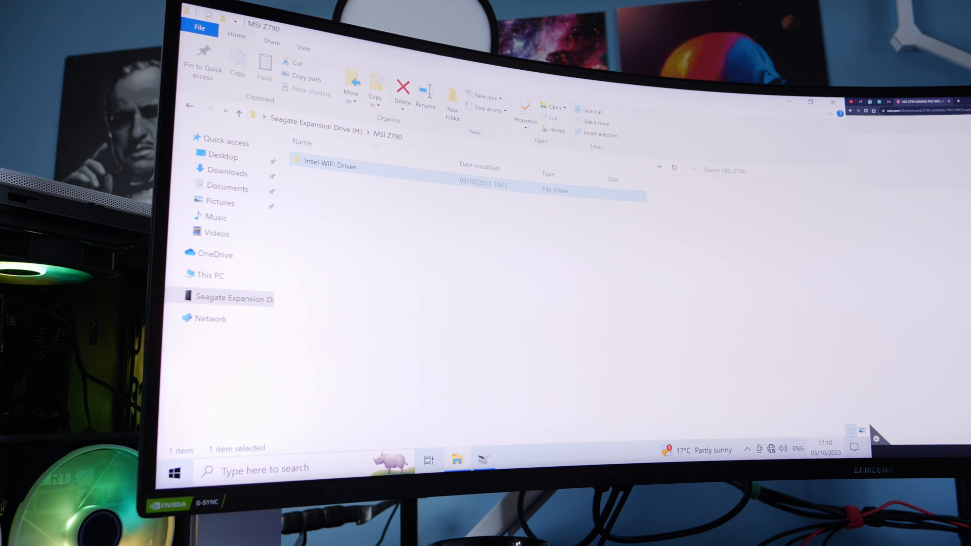
- Enable XMP Profile 1 for the memory and view the CPU details in EZ Mode
click(771, 448)
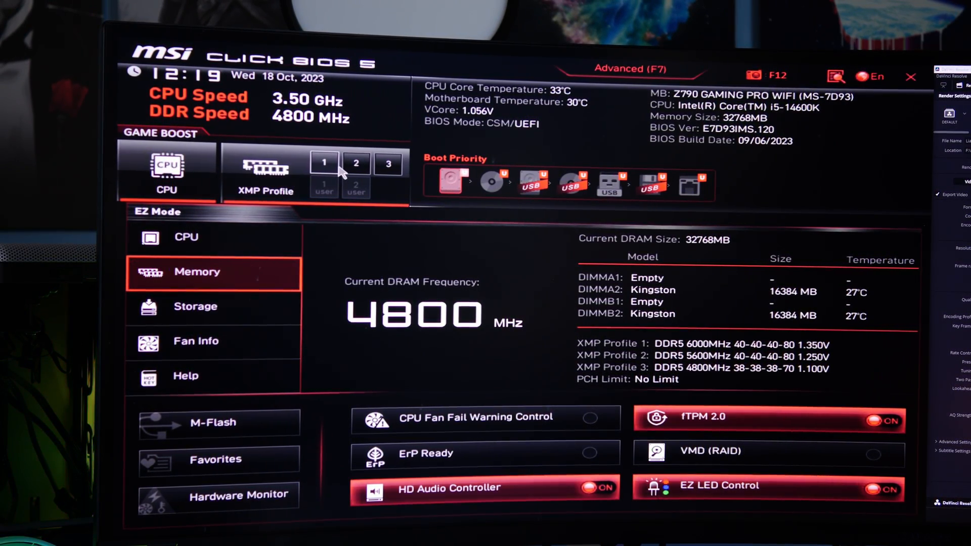
click(324, 164)
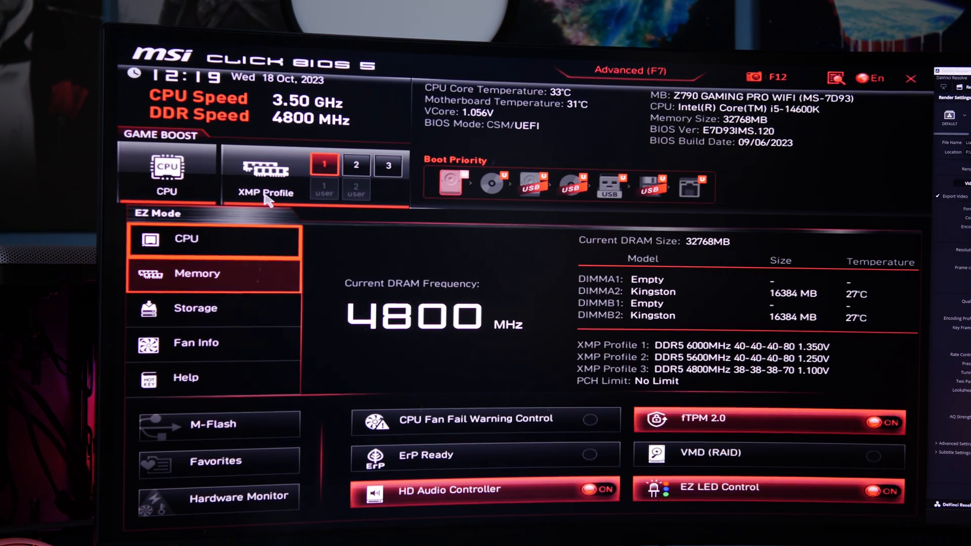
mouse_move(606, 99)
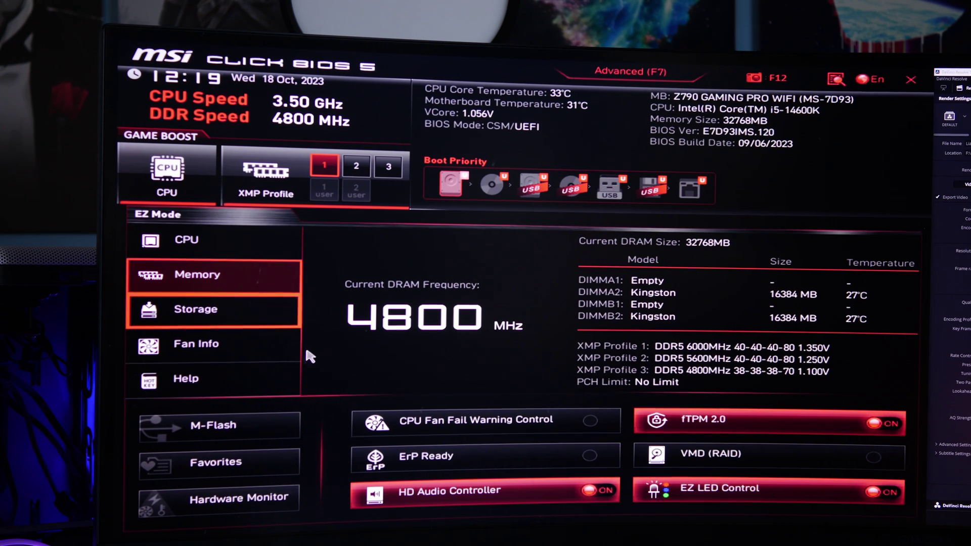
mouse_move(241, 316)
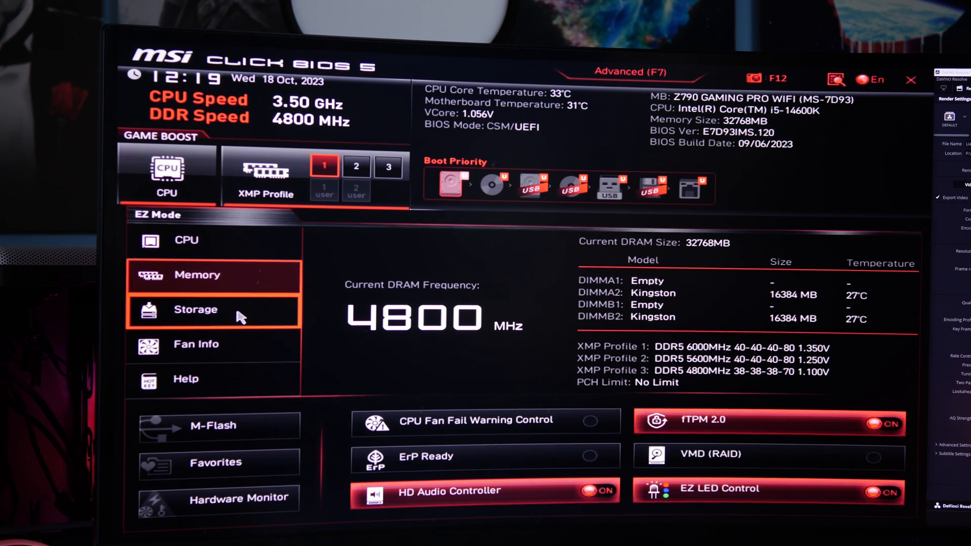
click(186, 241)
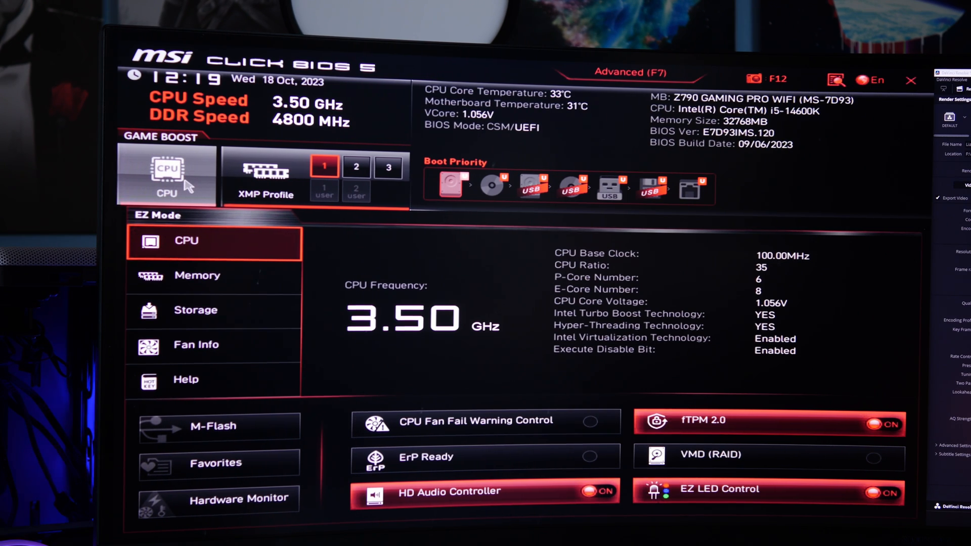
mouse_move(338, 256)
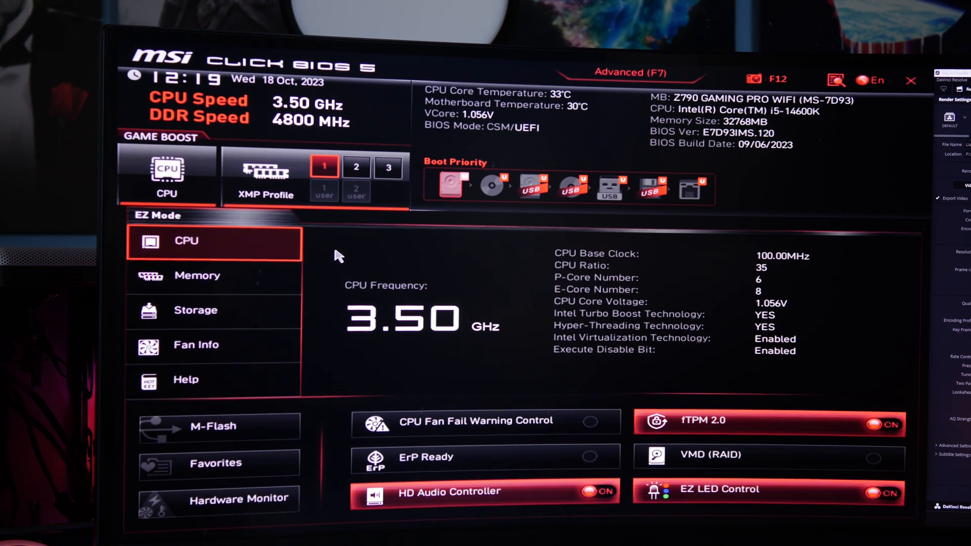
mouse_move(516, 294)
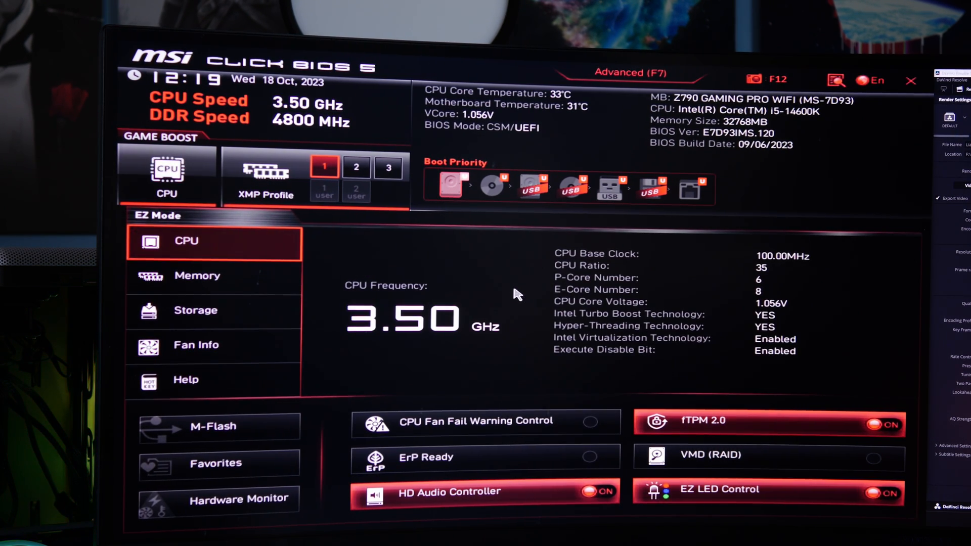
mouse_move(523, 292)
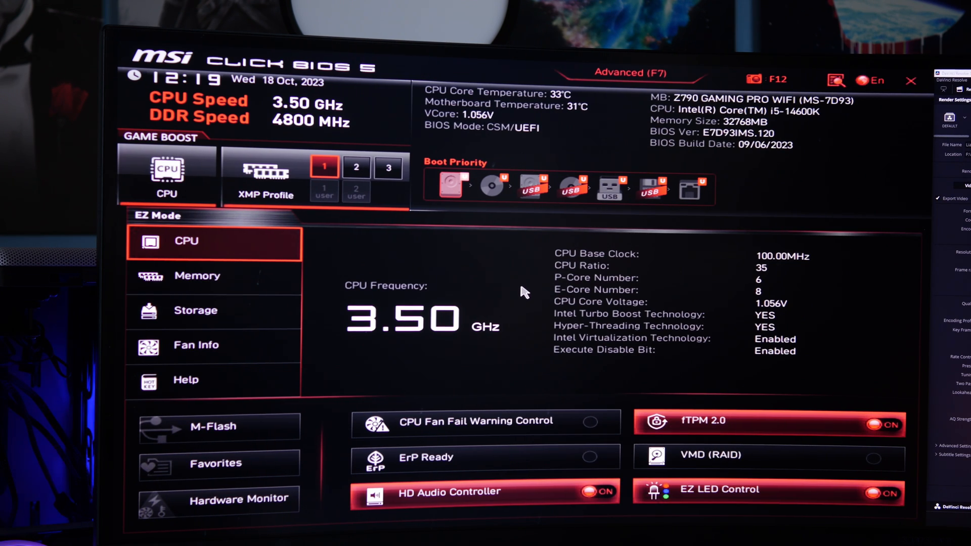
mouse_move(656, 219)
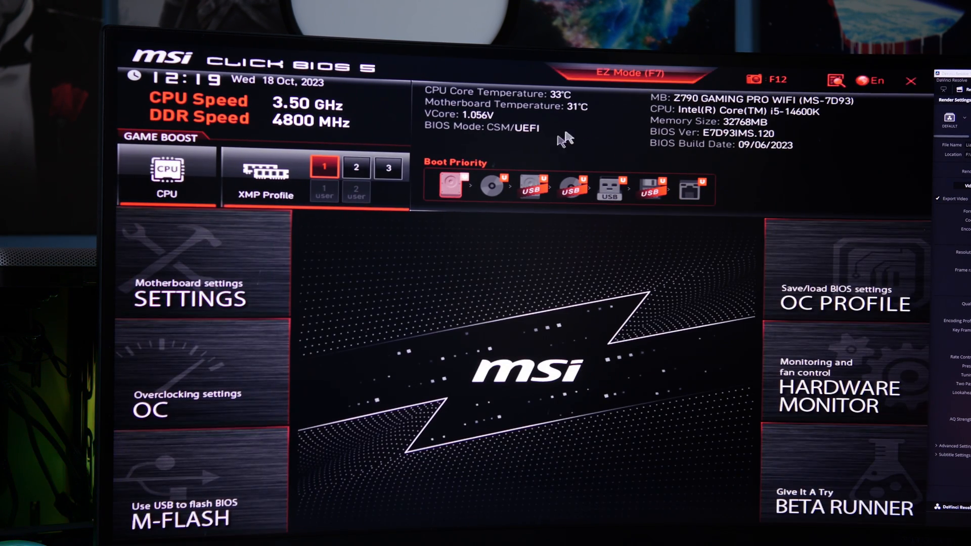
mouse_move(263, 285)
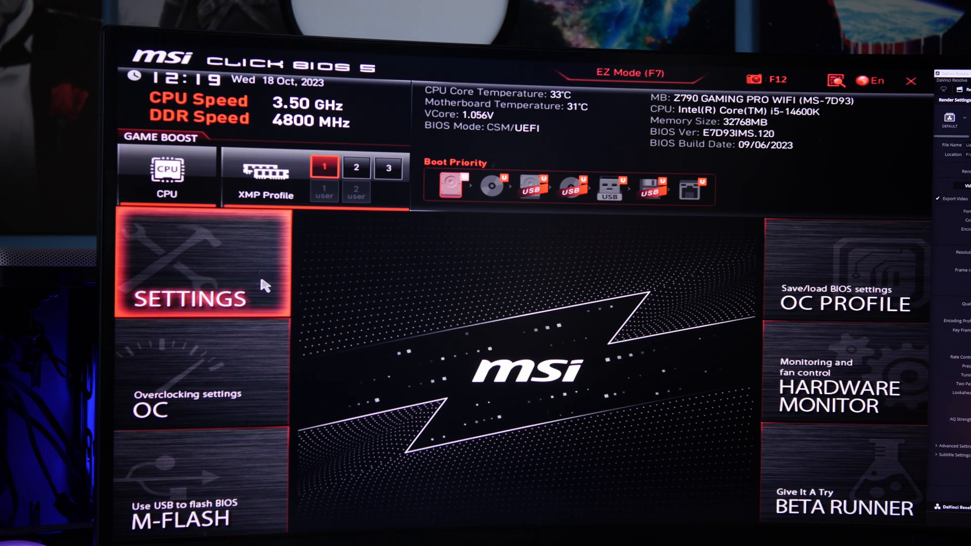
- Review the PCIe/PCI Sub-system settings confirming Re-Size BAR Support is Enabled, then go to Hardware Monitor
click(201, 285)
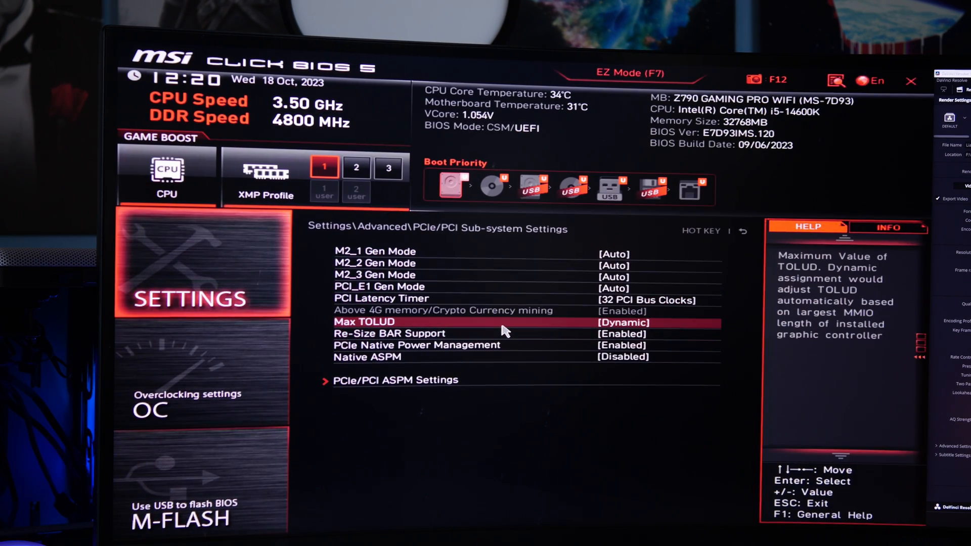
key(Down)
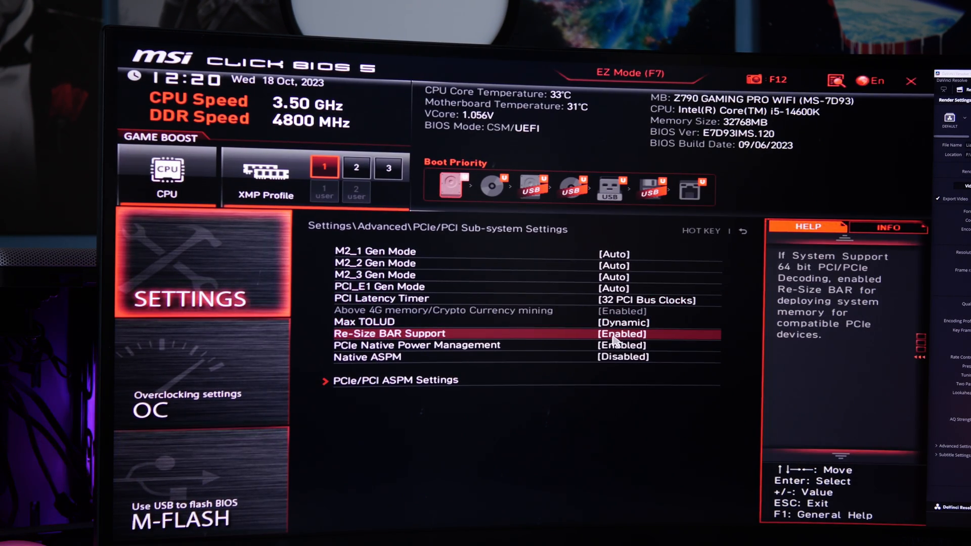
key(Up)
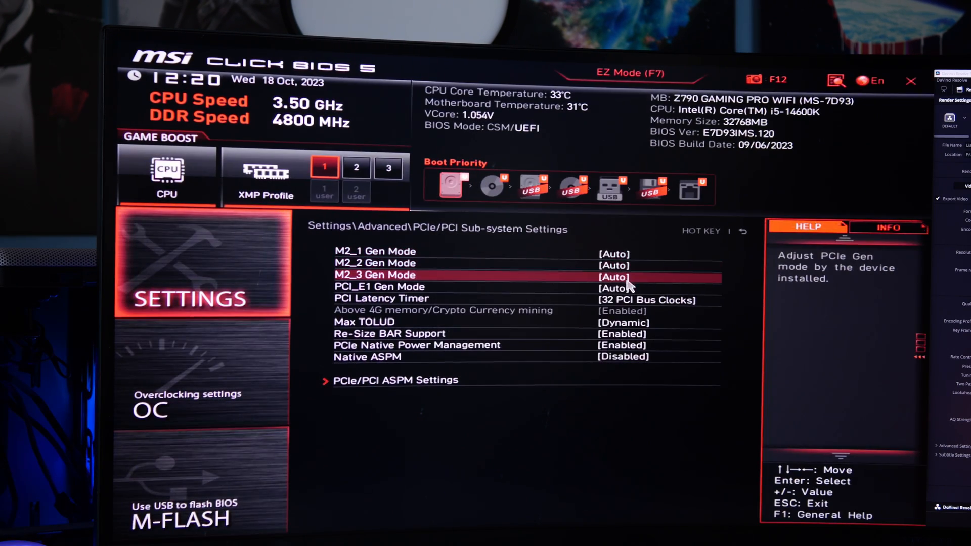
click(613, 275)
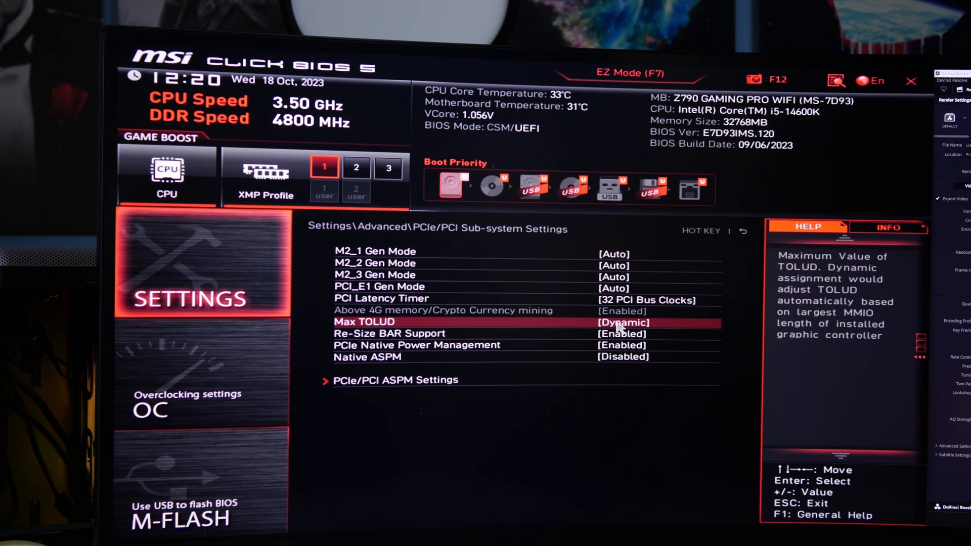
click(393, 379)
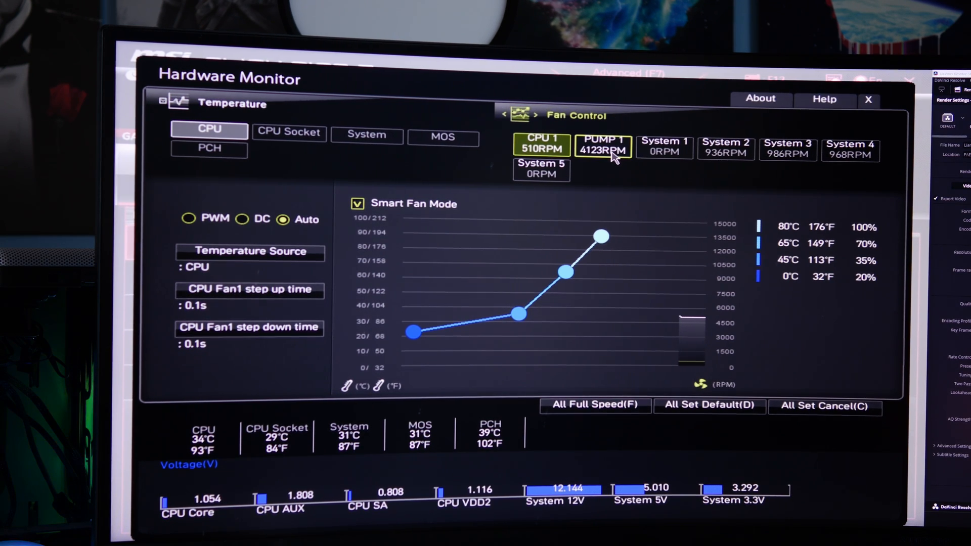
- View the PUMP 1 fan's control settings in Hardware Monitor
click(602, 146)
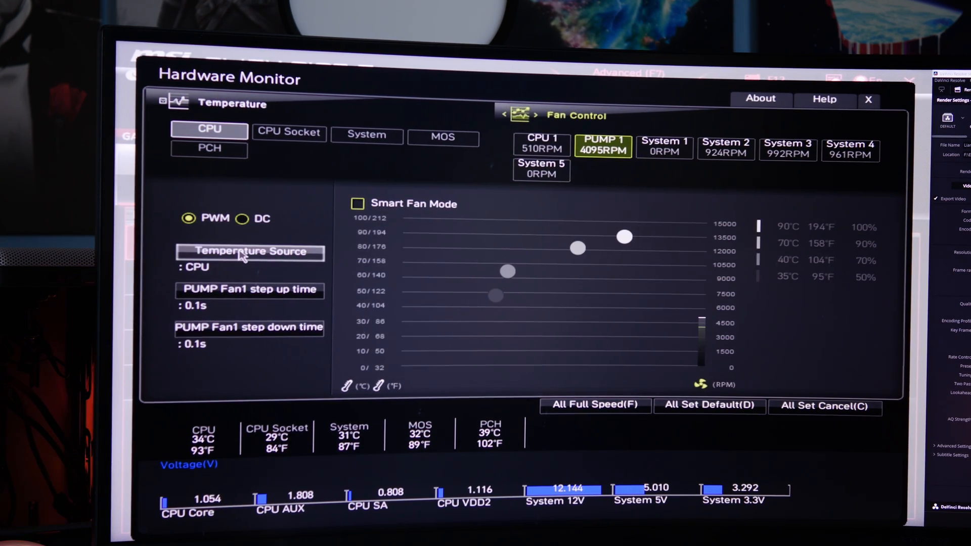
mouse_move(412, 280)
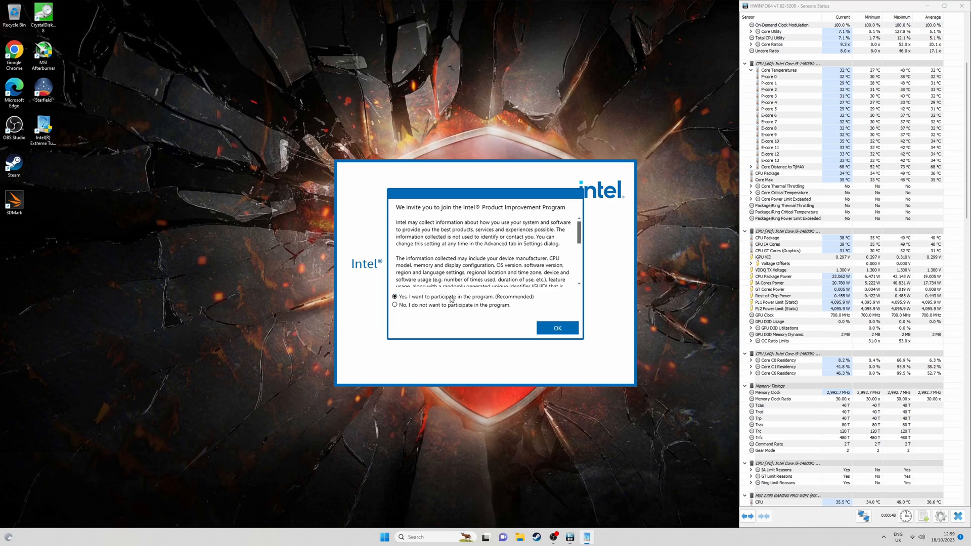
- Dismiss the Product Improvement Program prompt and switch to Advanced View system information
click(556, 328)
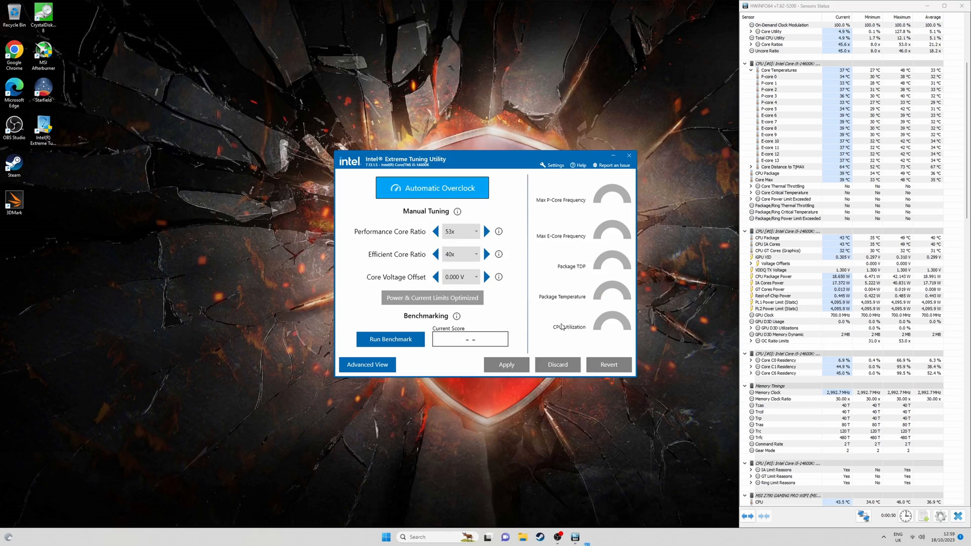
mouse_move(563, 326)
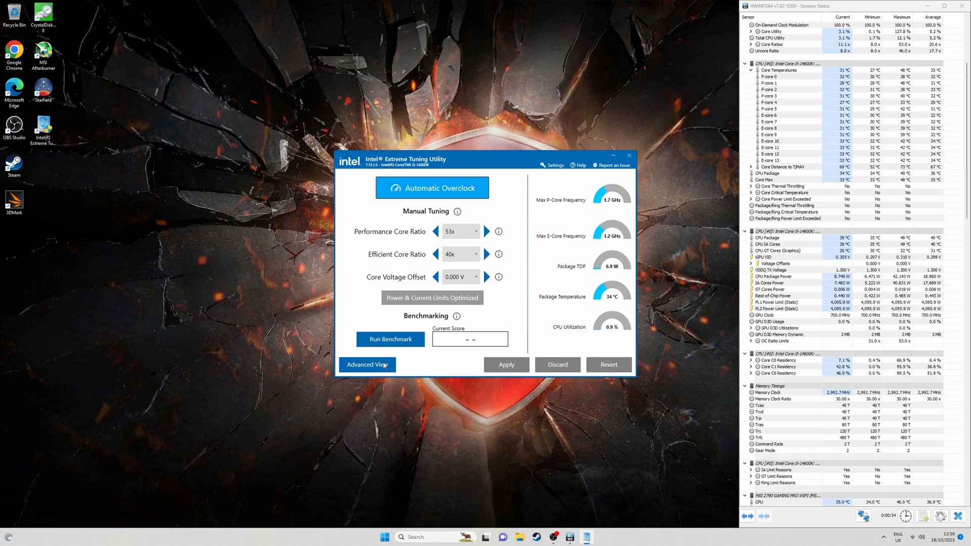
click(366, 365)
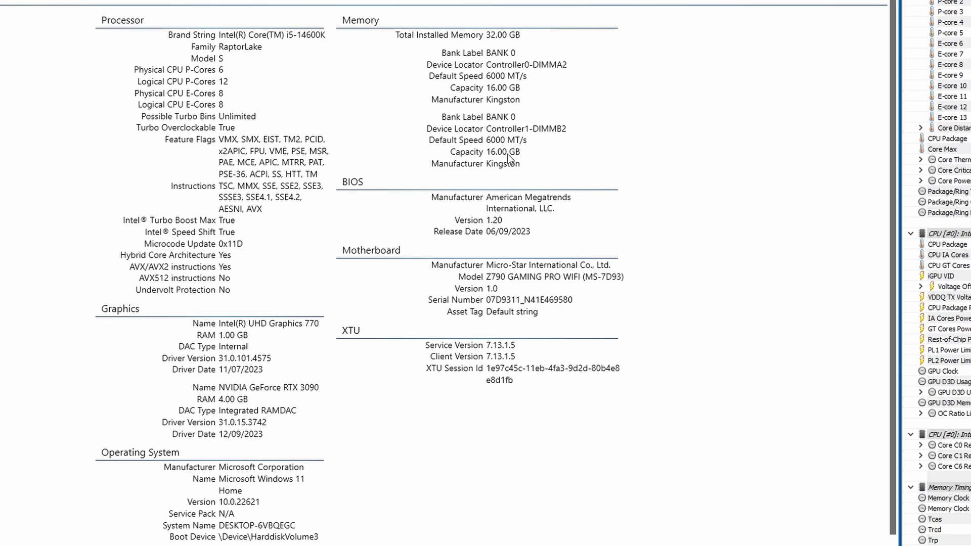
mouse_move(263, 166)
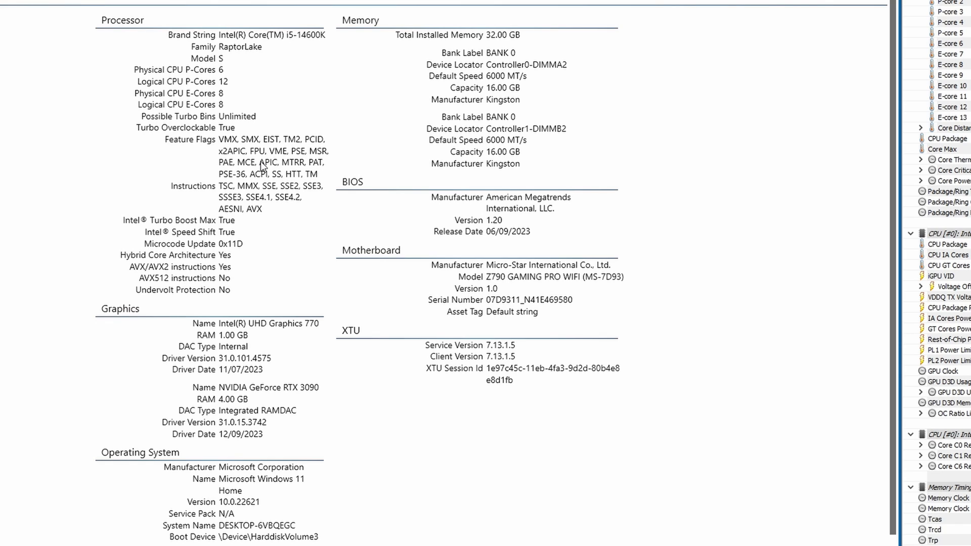
mouse_move(262, 167)
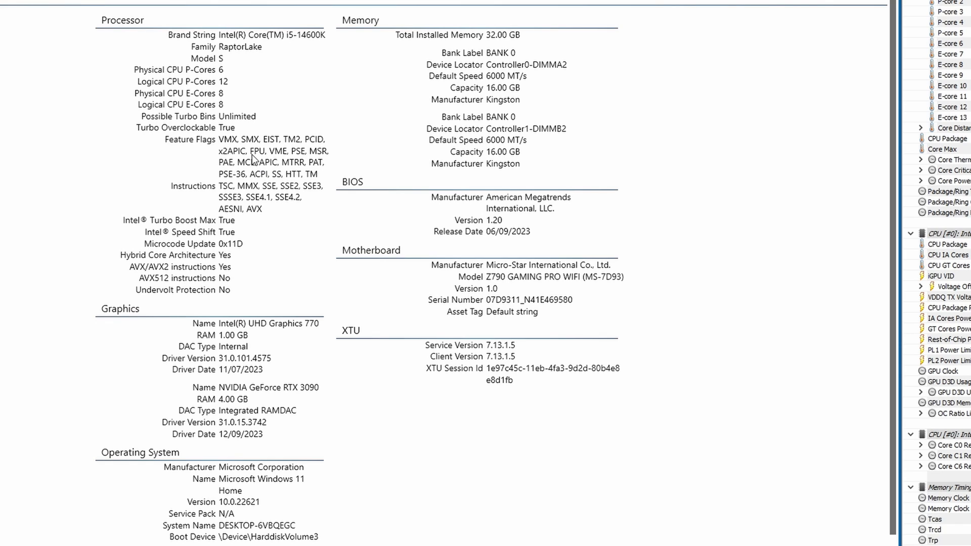